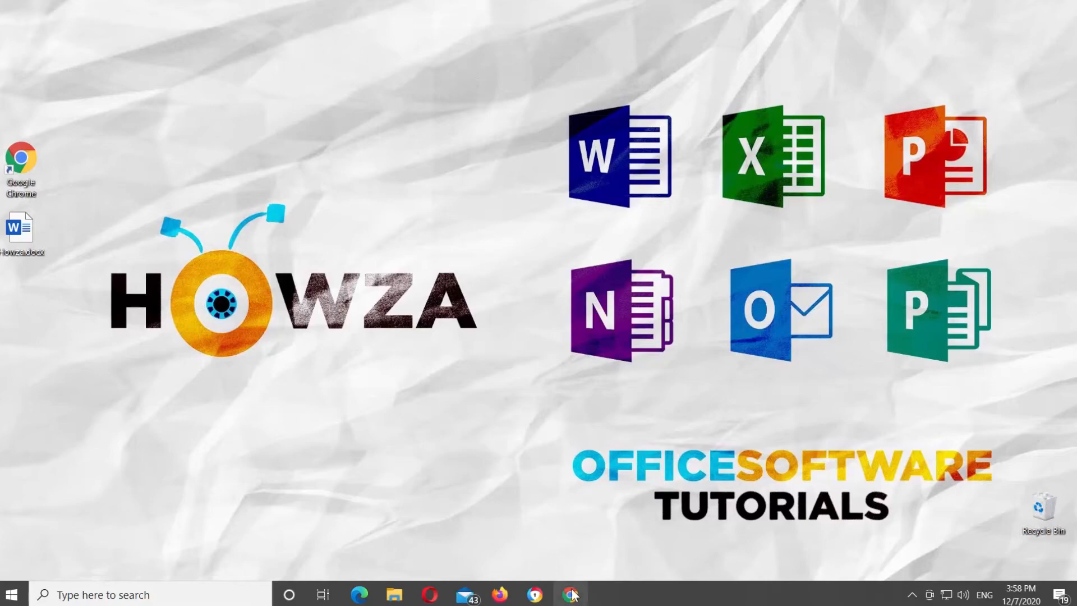
# Switch to the Chrome window showing Howza.docx in Word Online.
pyautogui.click(570, 594)
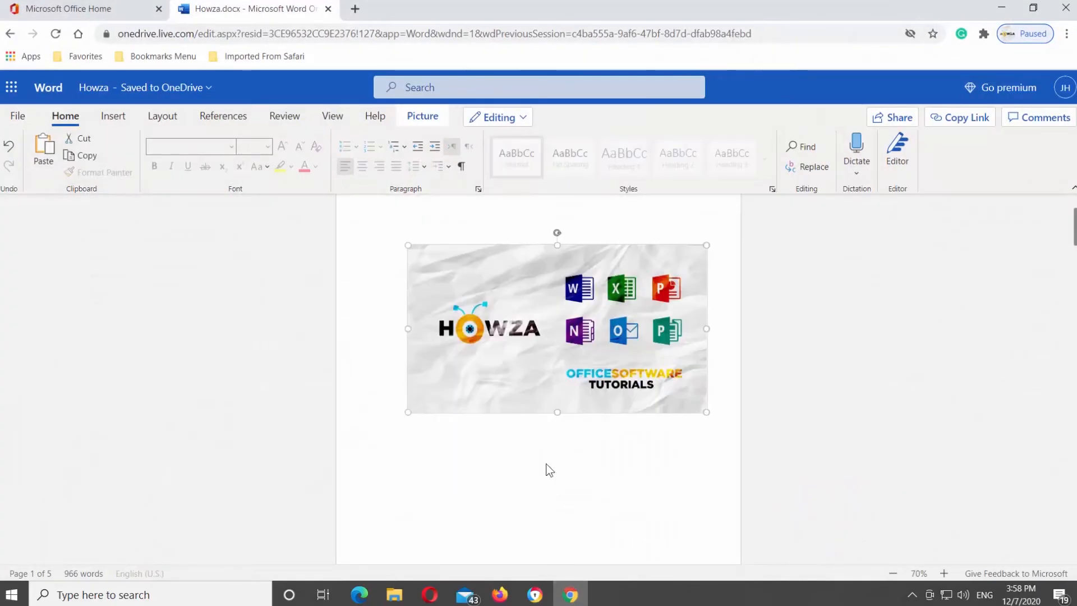
# Select the Howza logo and show its Picture ribbon tools.
pyautogui.moveTo(556, 328); pyautogui.dragTo(556, 400)
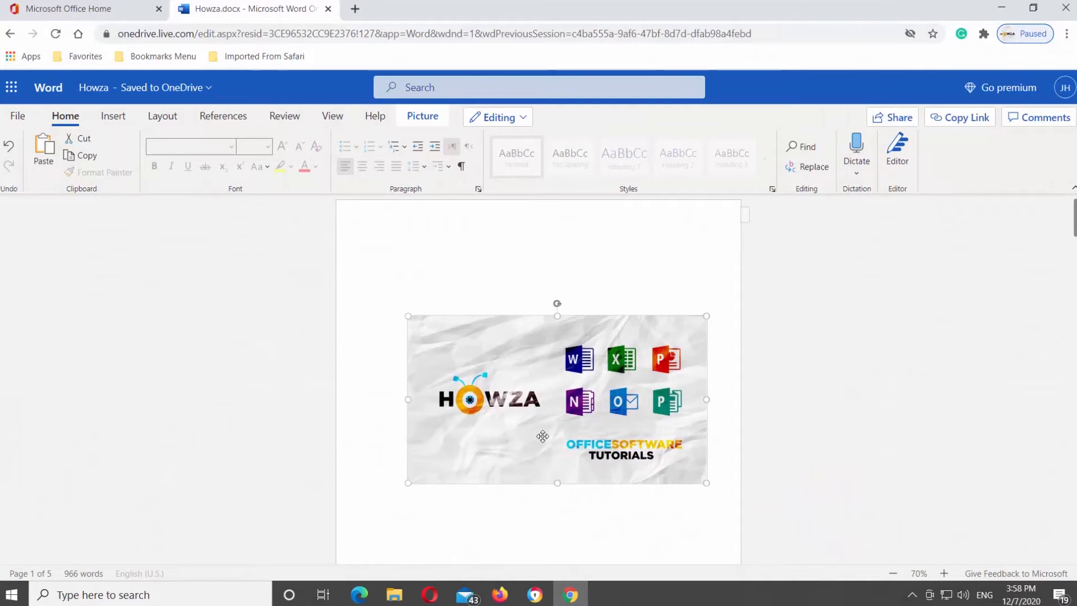
pyautogui.click(422, 115)
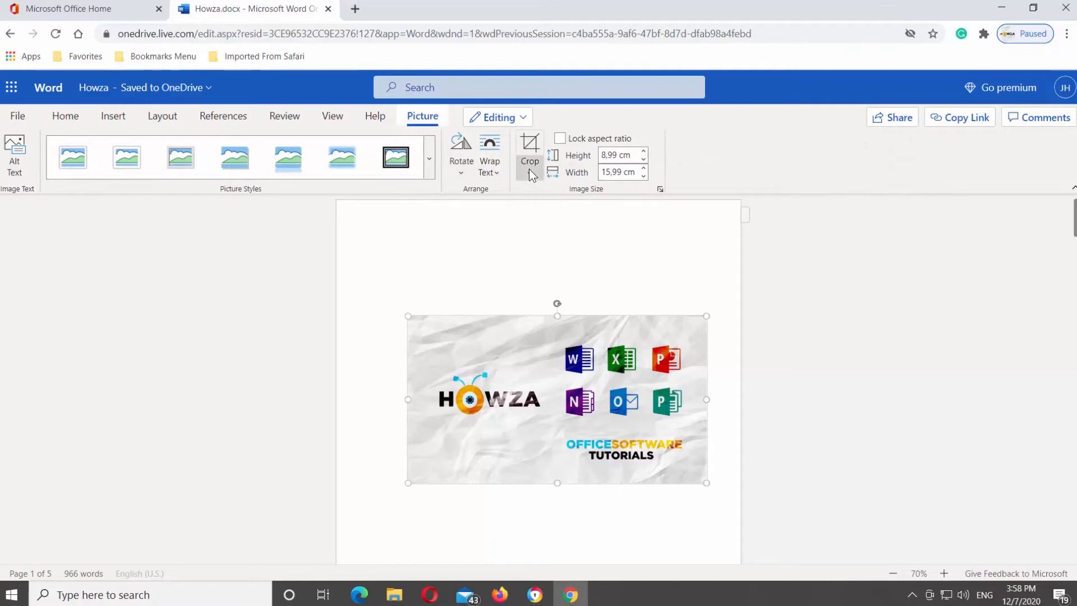
# Start cropping the logo, then open Crop Options to show the Format Picture pane.
pyautogui.click(530, 145)
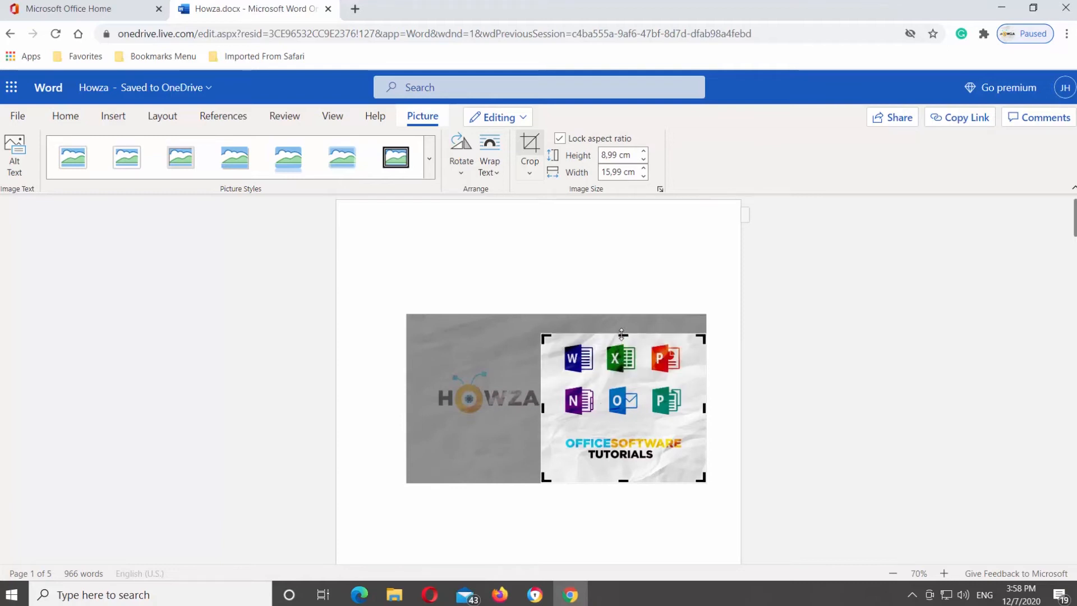
pyautogui.click(528, 142)
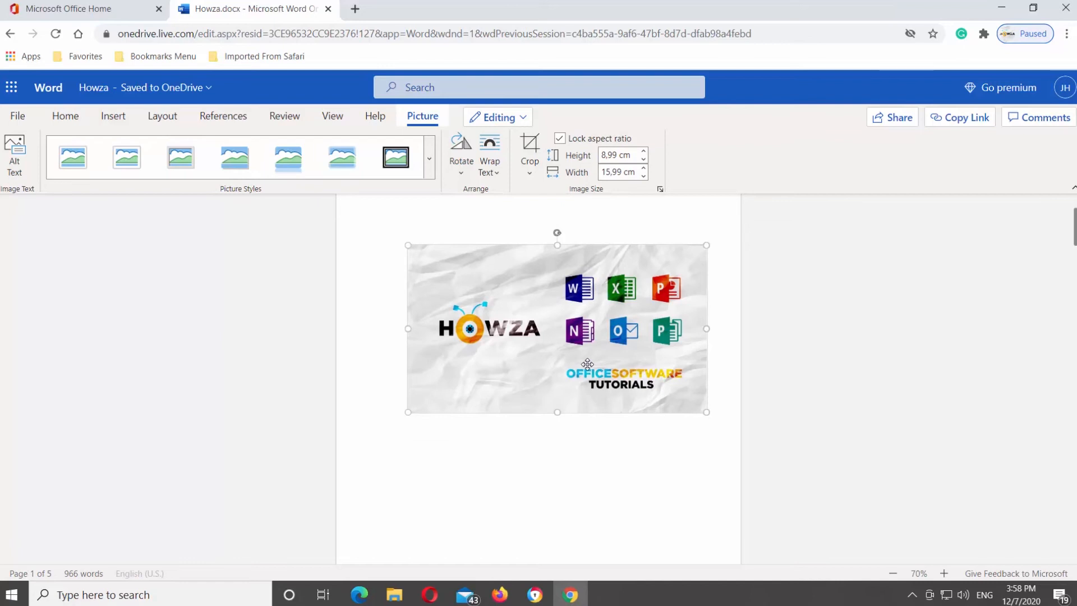
pyautogui.click(529, 168)
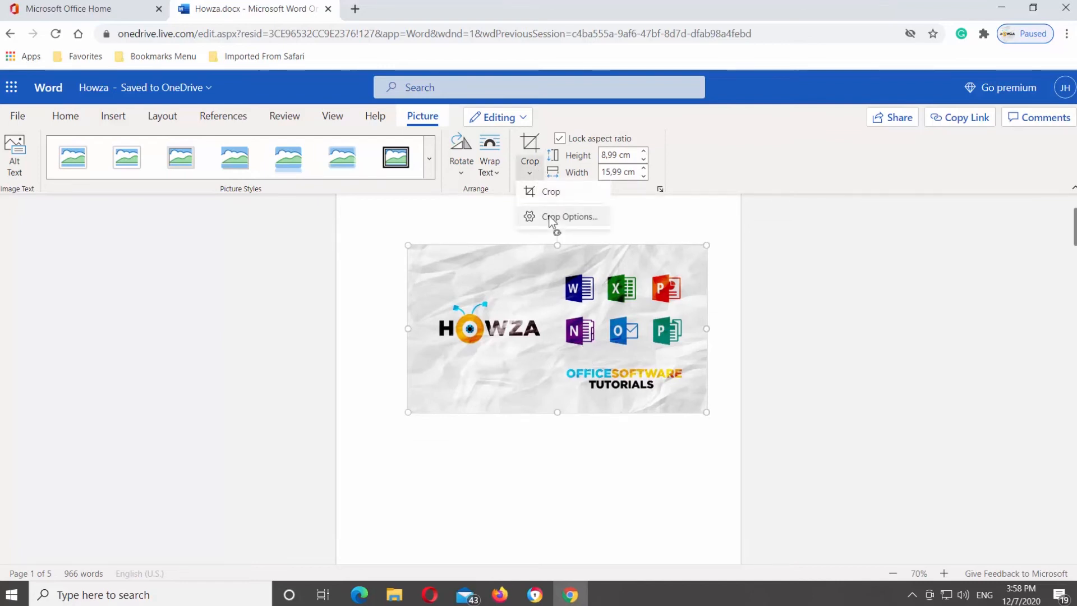
pyautogui.click(569, 216)
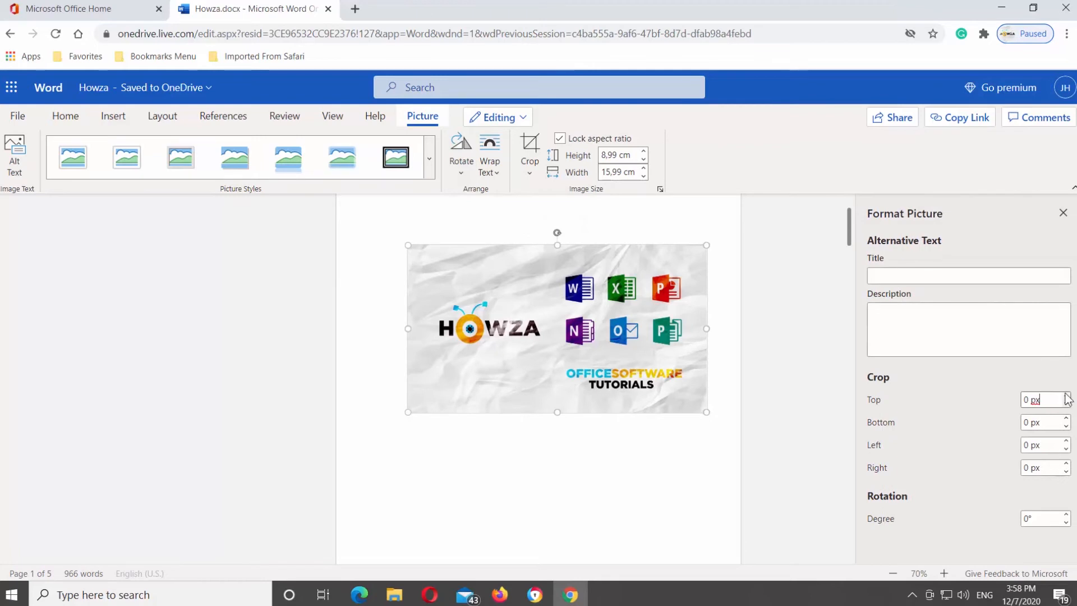
# Enter crop values: Top 20 px, Bottom 20 px, Left 5 px, Right 5 px.
pyautogui.click(1067, 397)
pyautogui.write('20')
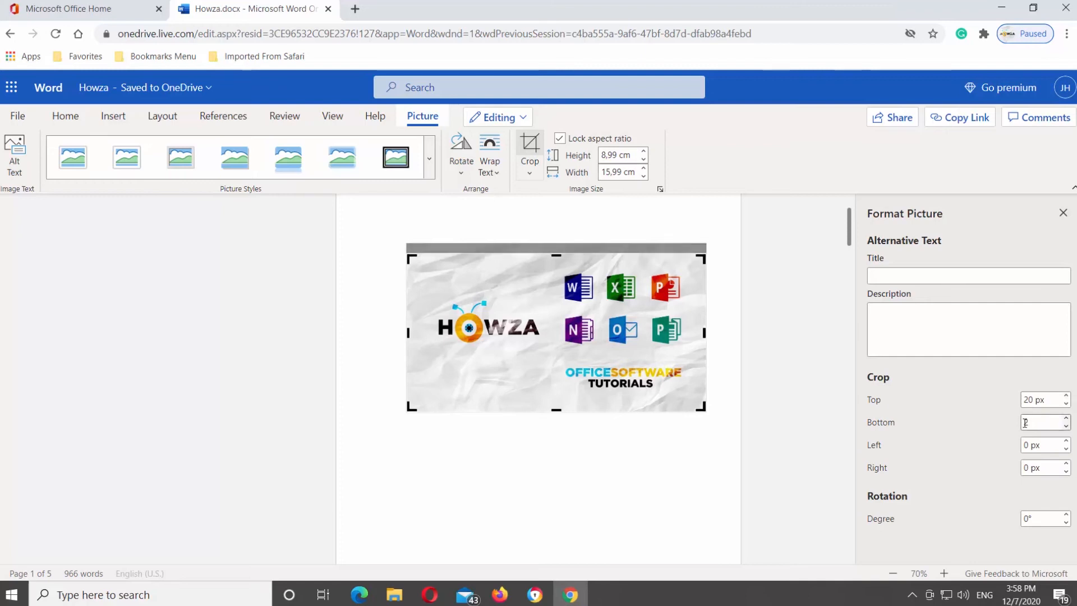
pyautogui.write('5')
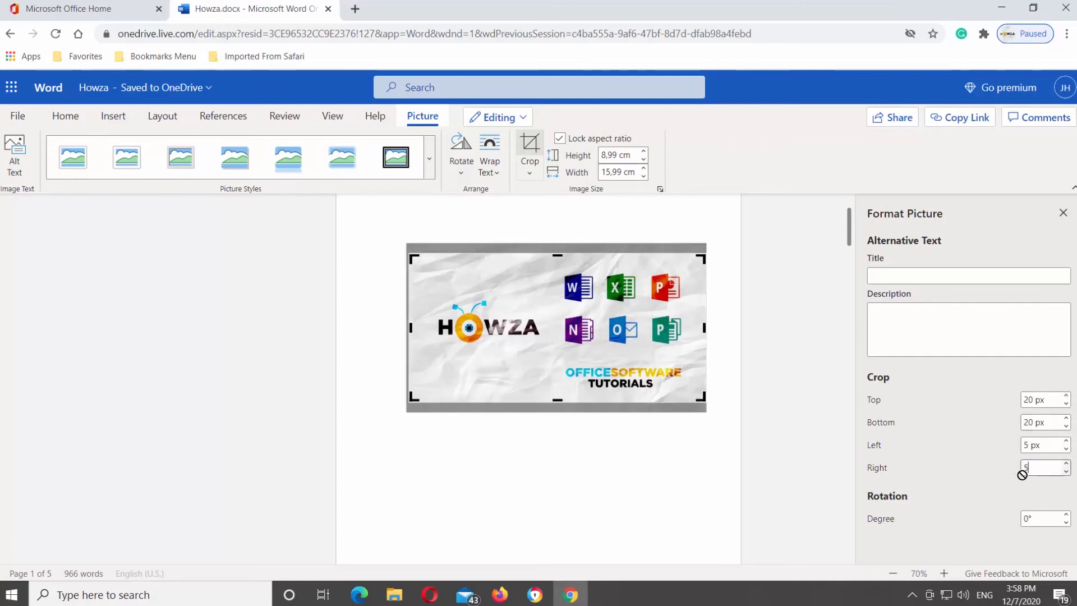